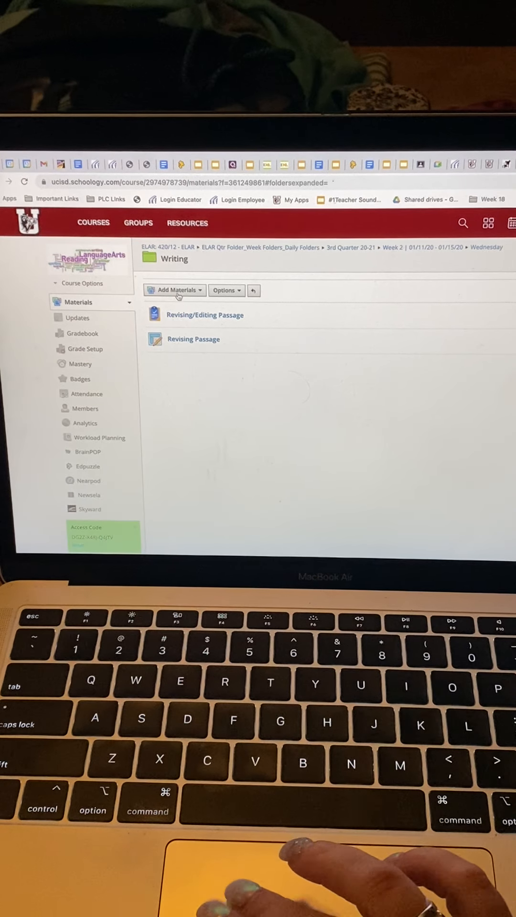
Start a new assignment in the Writing folder via Add Materials > Add Assignment.
left_click(174, 290)
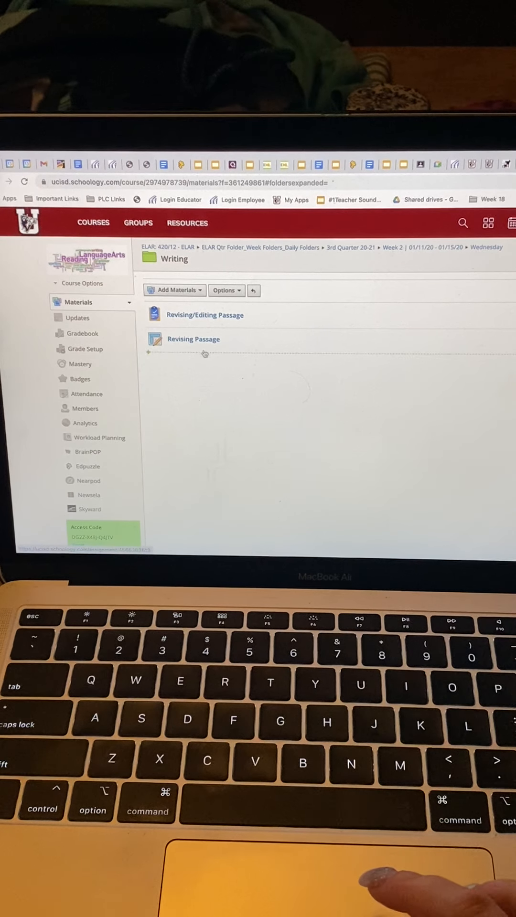
left_click(175, 289)
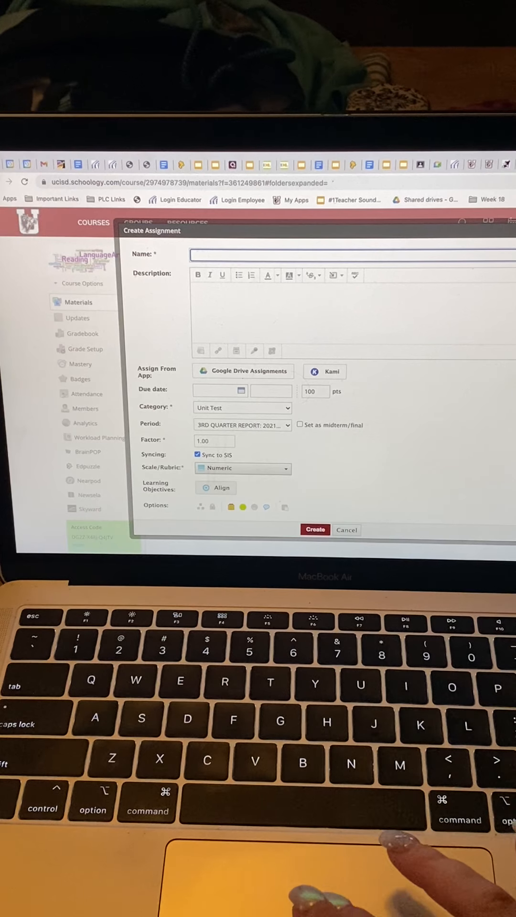
Dismiss the Create Assignment form to move to the student's view of Revising Passage.
left_click(347, 529)
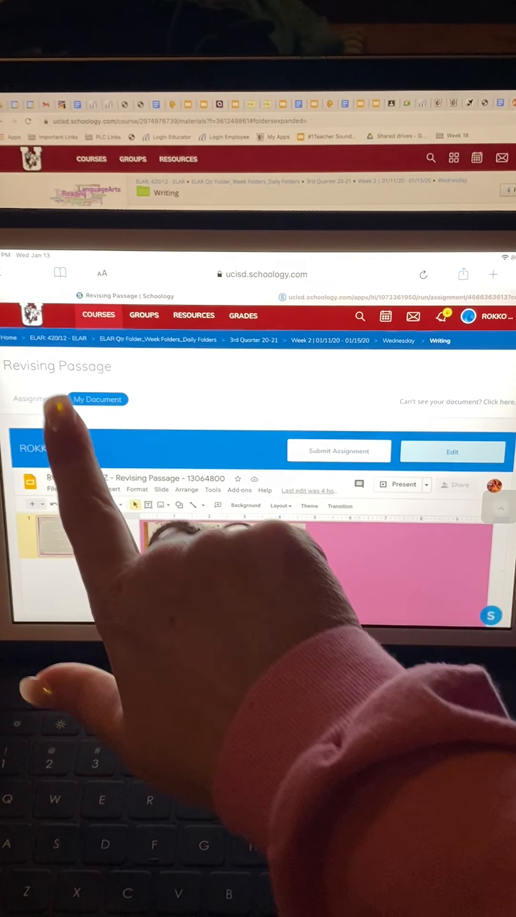
Go to ELAR > ELAR Qtr Folder > 3rd Quarter 20-21 > Week 2 > Wednesday > Writing.
left_click(98, 315)
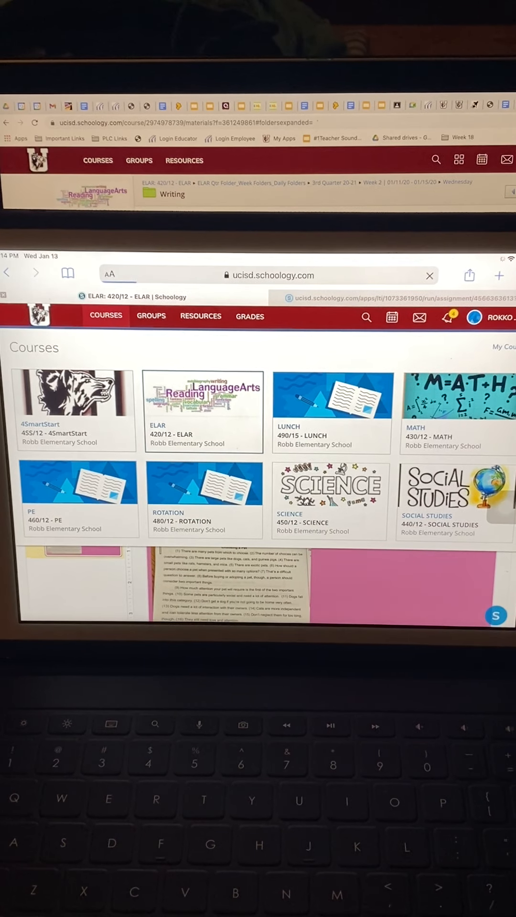
left_click(203, 409)
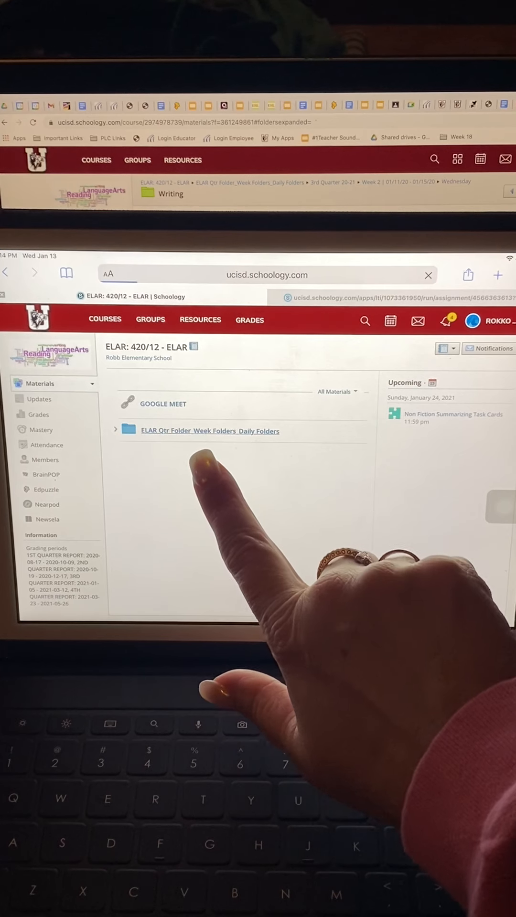
left_click(209, 430)
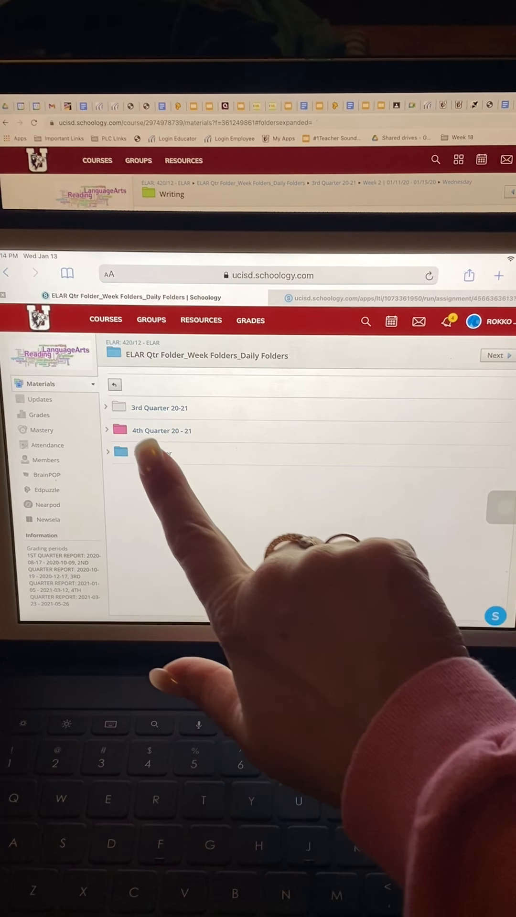
left_click(159, 407)
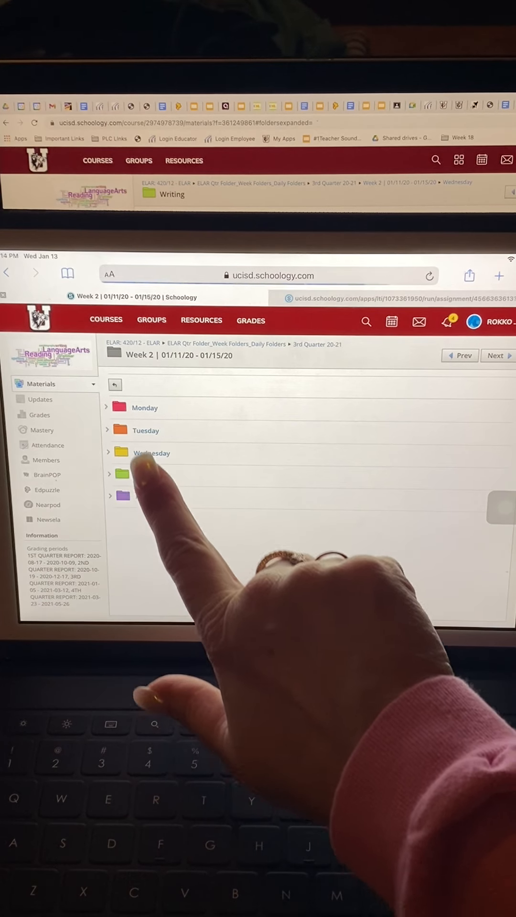
left_click(151, 453)
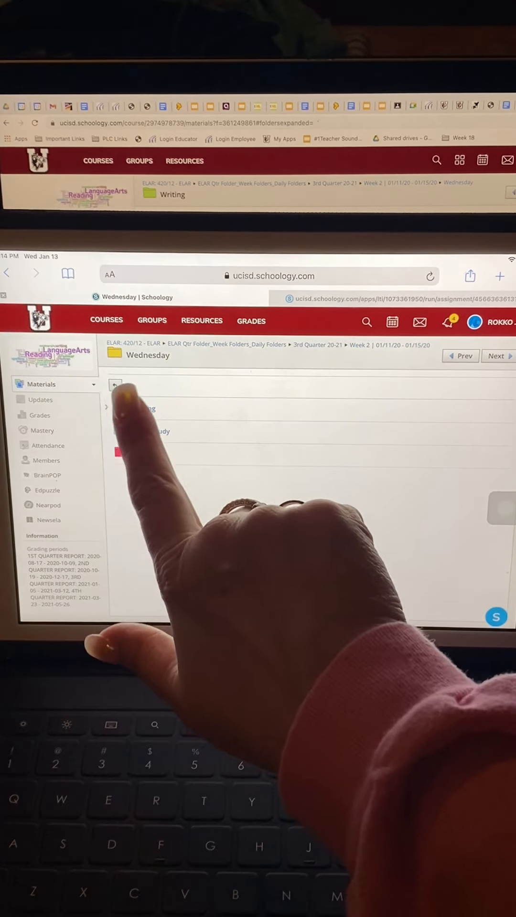
left_click(115, 385)
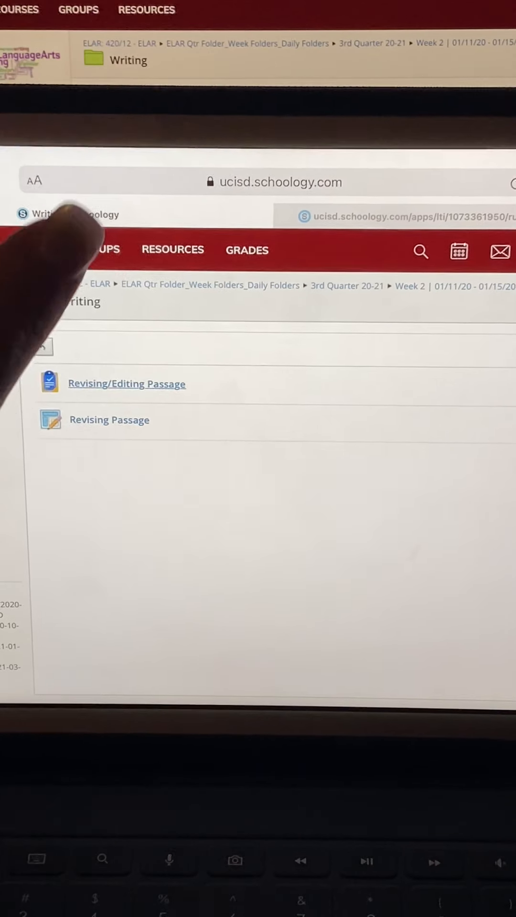
Open Revising/Editing Passage and the student's copy of Choosing a Pet Revising Passage.
left_click(126, 382)
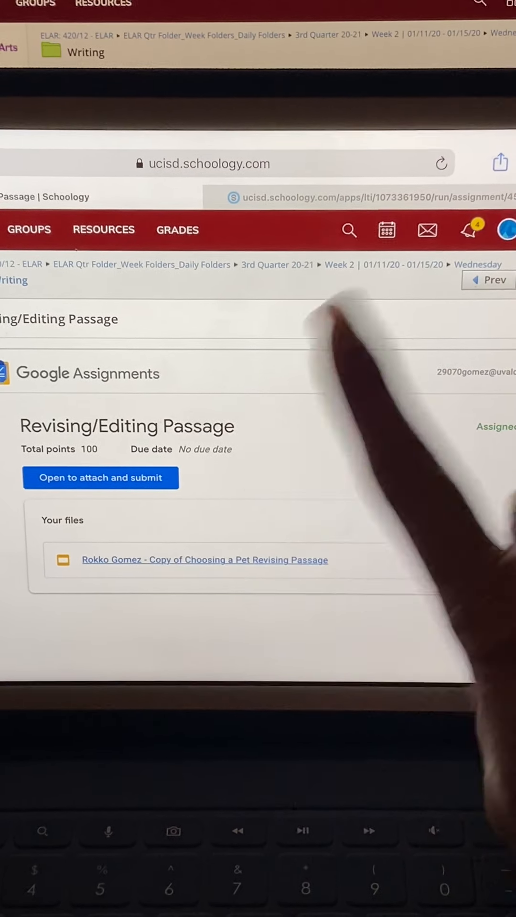
left_click(204, 560)
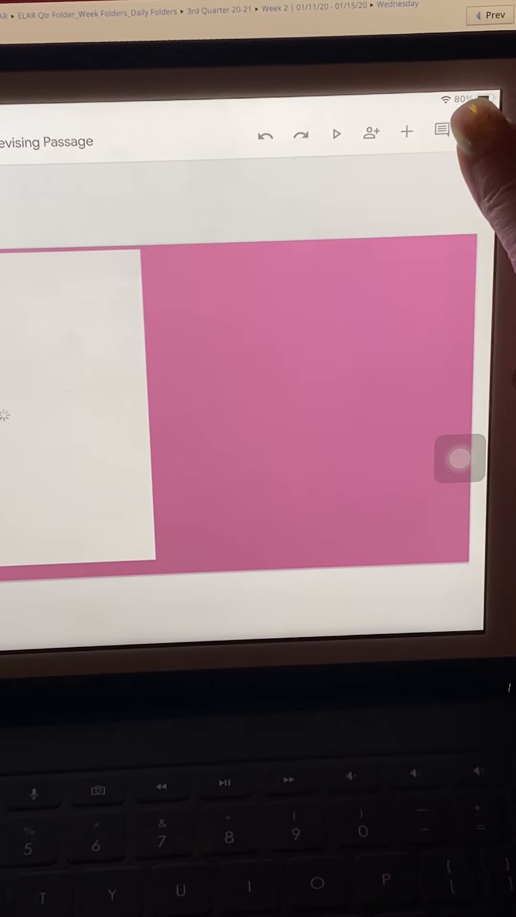
Send a PDF copy of the passage slides through Share & export.
left_click(443, 133)
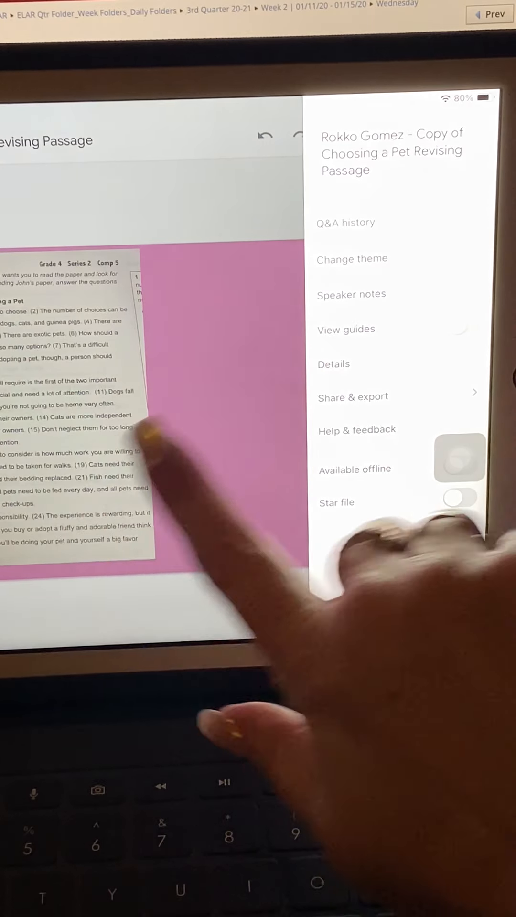
left_click(352, 396)
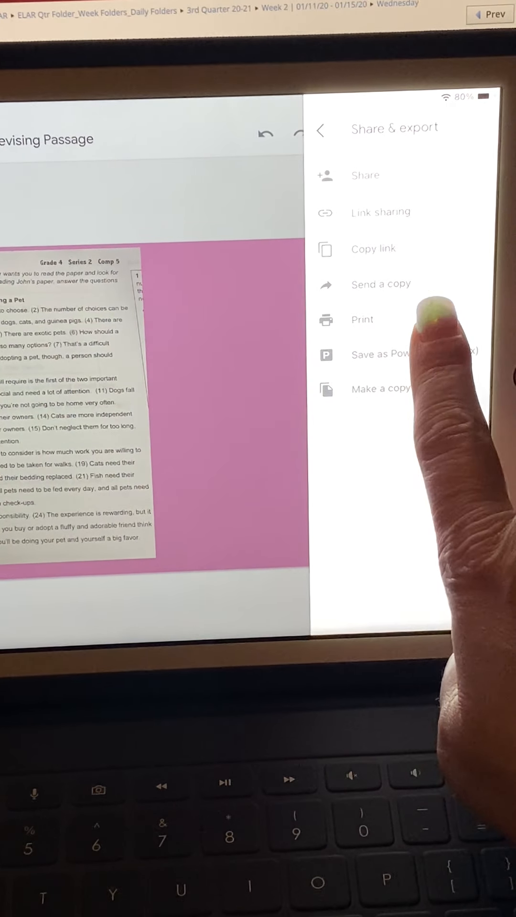
left_click(380, 284)
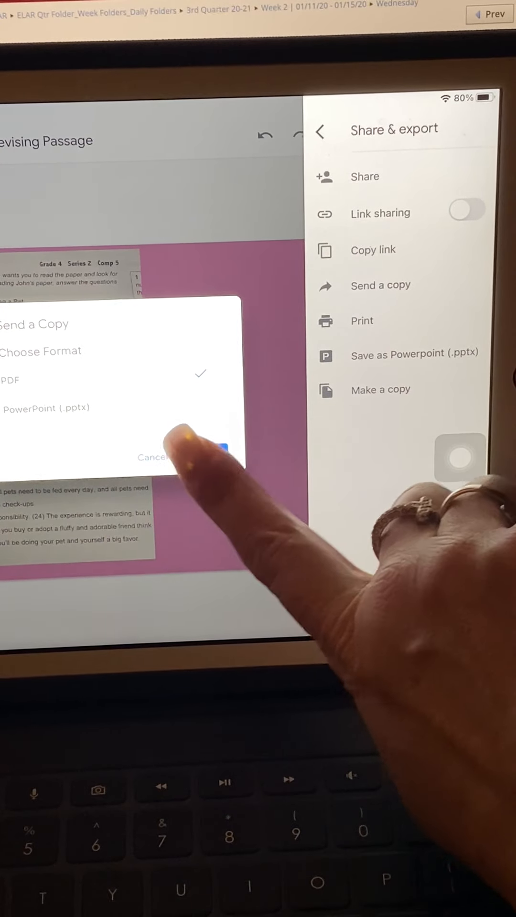
left_click(221, 450)
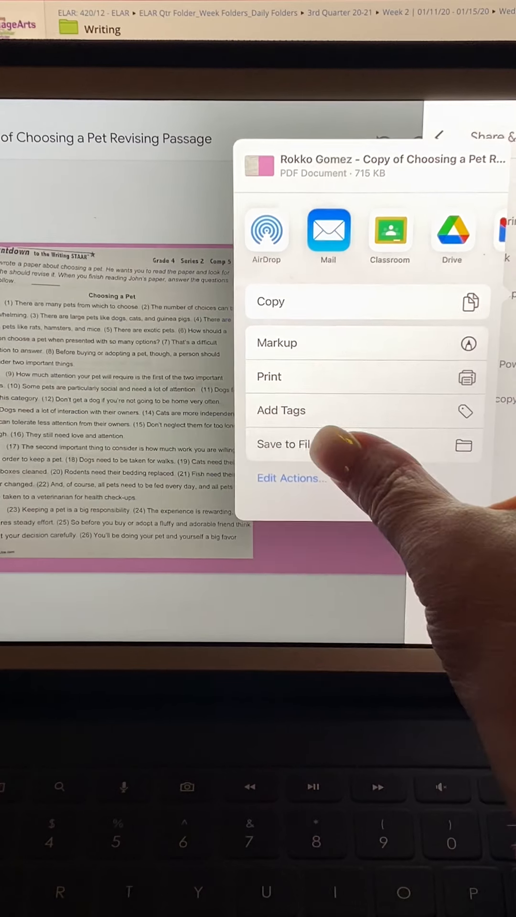
Save the passage PDF to the Math folder on iCloud Drive.
left_click(284, 443)
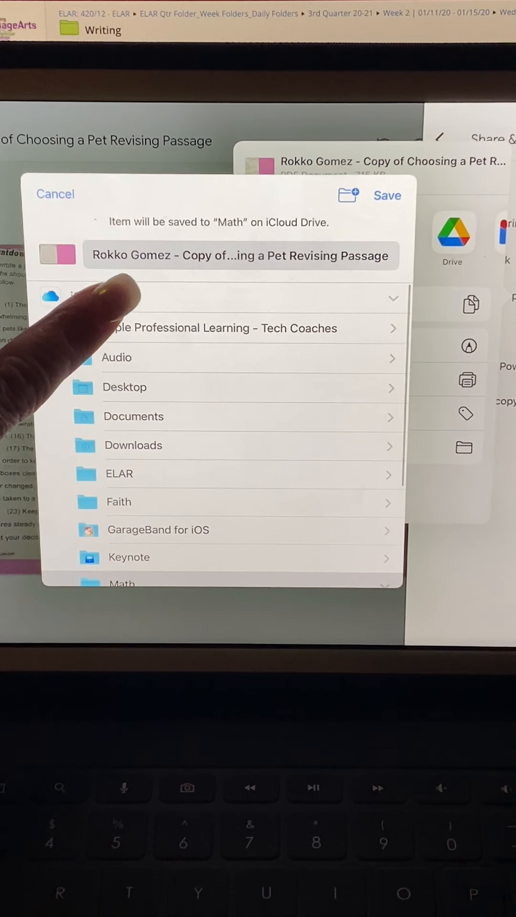
left_click(102, 328)
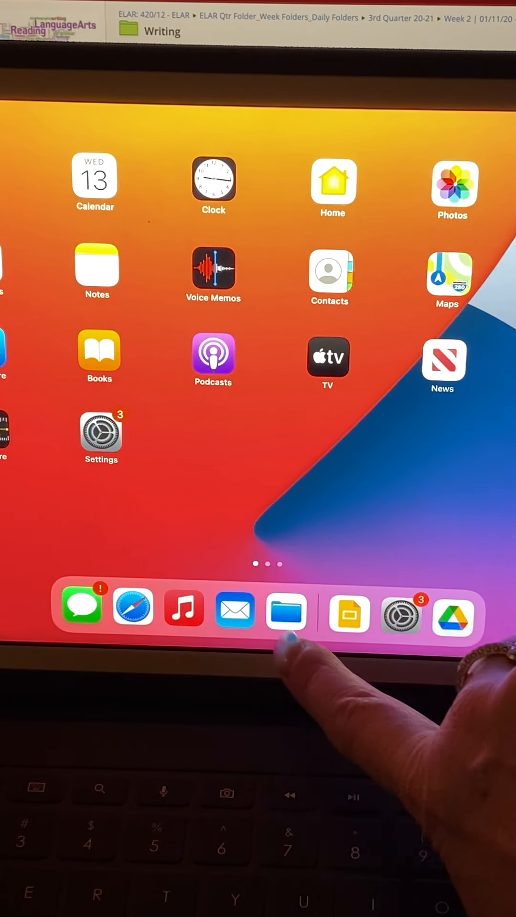
Open the newest passage PDF from Recents in the Files app.
left_click(286, 611)
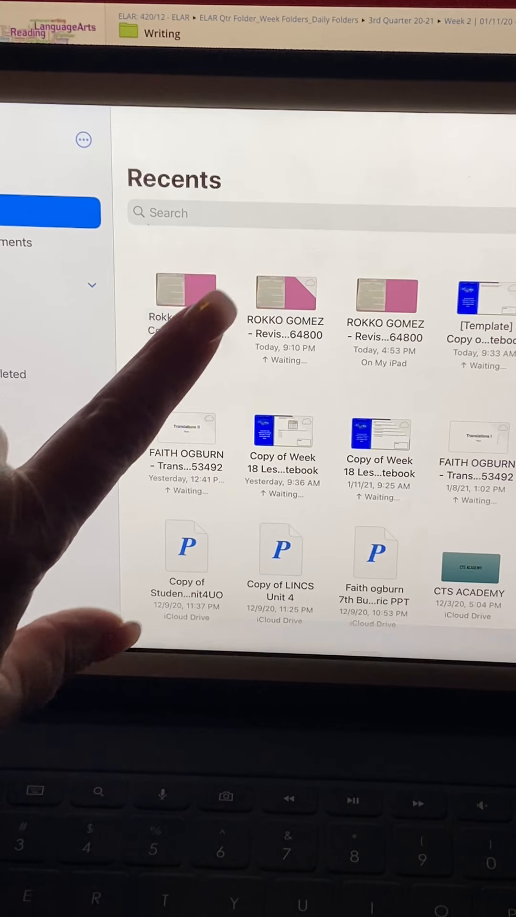
left_click(185, 295)
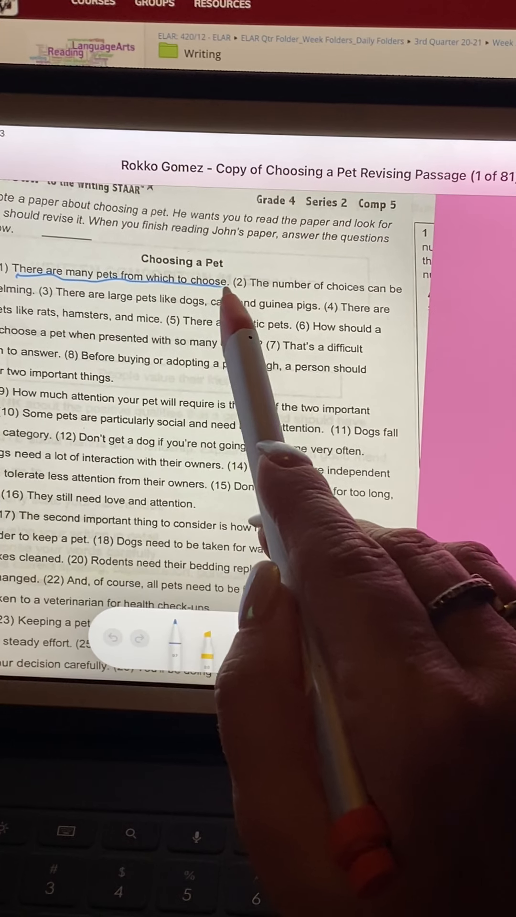
Draw a pen underline beneath sentence (1) of the passage.
left_click_drag(252, 287, 409, 287)
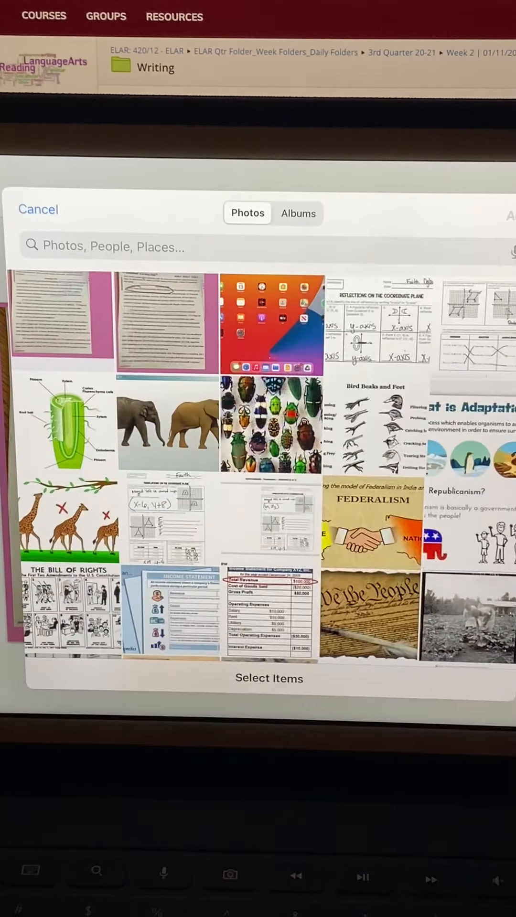
Insert the marked-up passage screenshot from photos onto the slide.
left_click(56, 318)
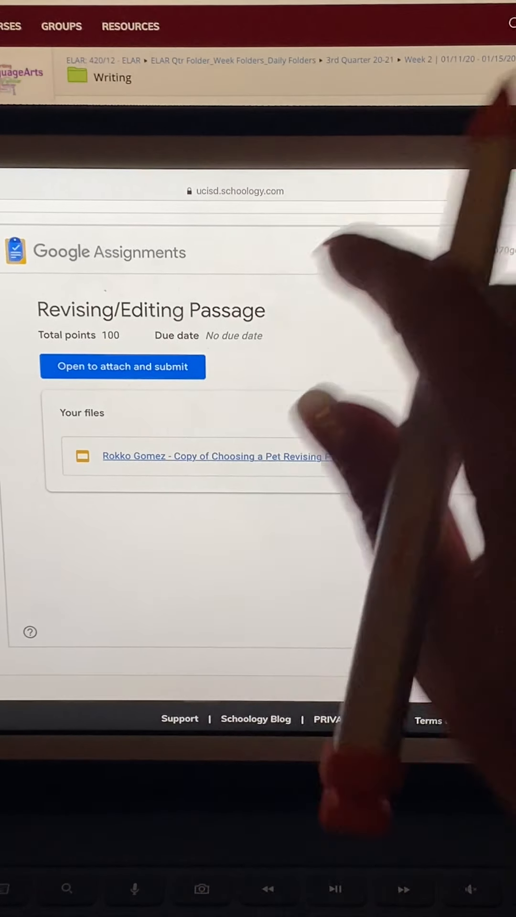
Open the Revising/Editing Passage Google Assignment to attach and submit the passage copy.
left_click(123, 366)
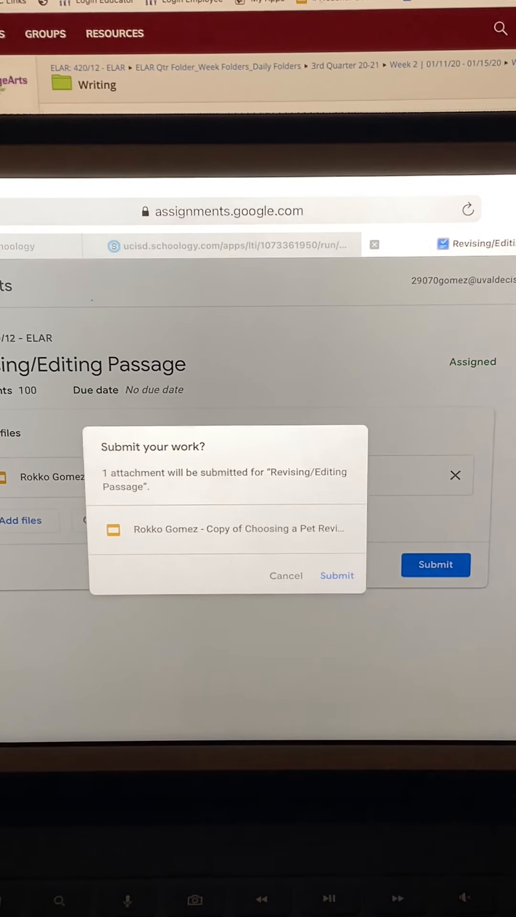
Confirm submitting the Revising/Editing Passage file, then return to the Schoology Writing folder.
left_click(337, 575)
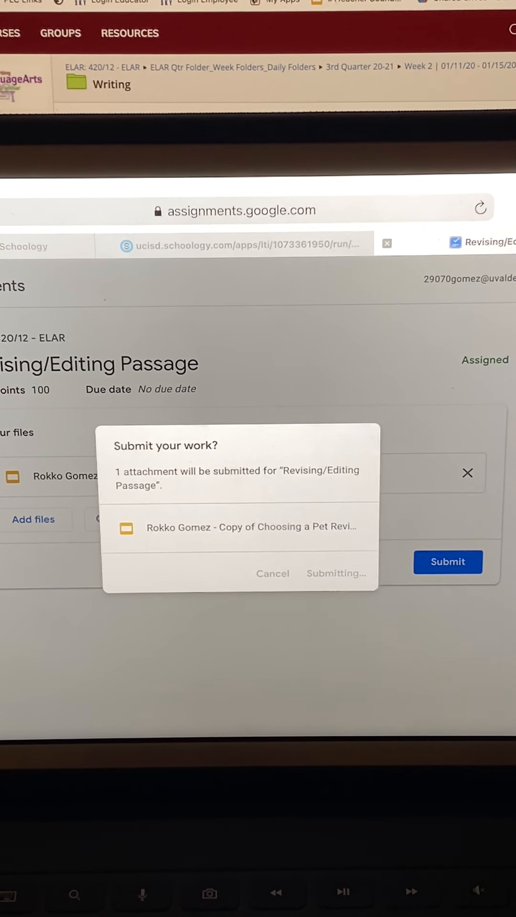
left_click(448, 561)
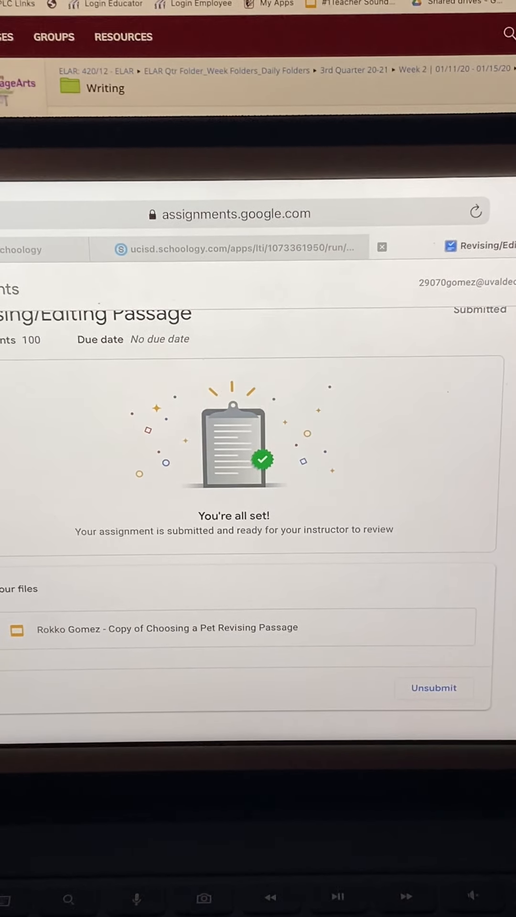
left_click(433, 687)
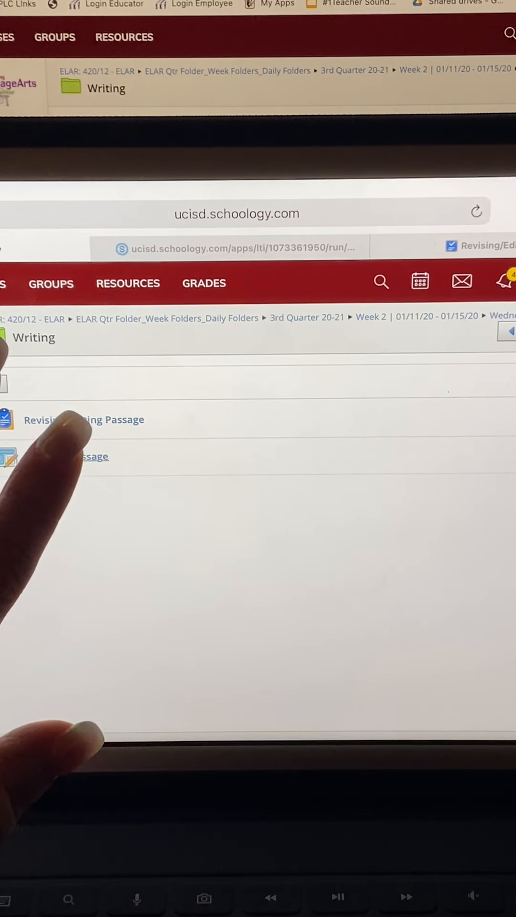
Open the Revising Passage assignment and view the student's own submitted document under My Document.
left_click(84, 420)
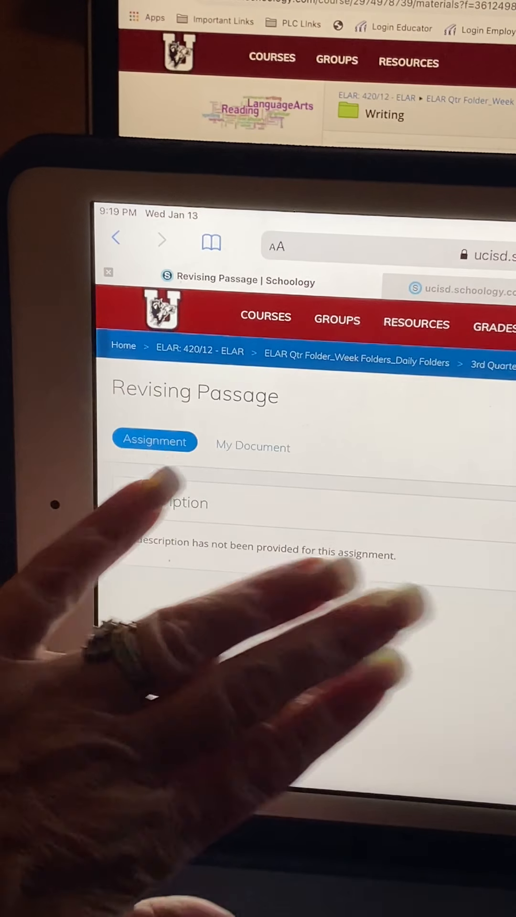
left_click(252, 445)
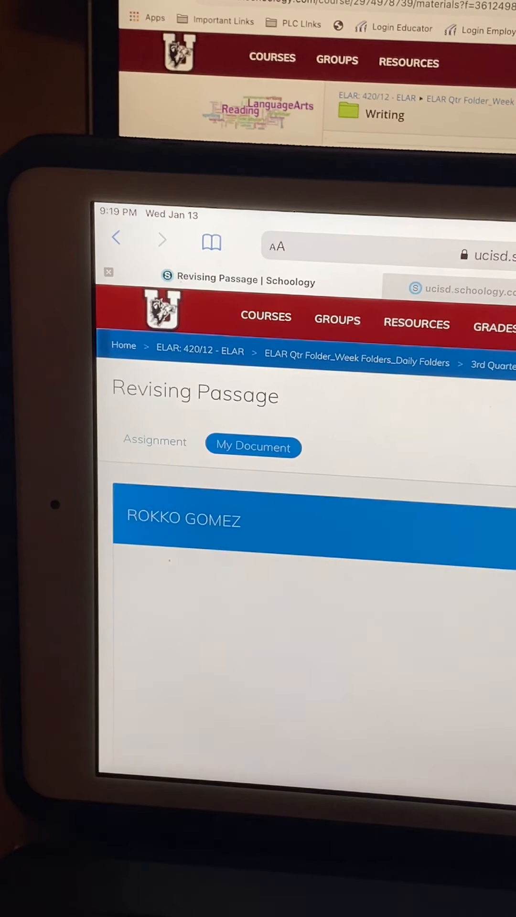